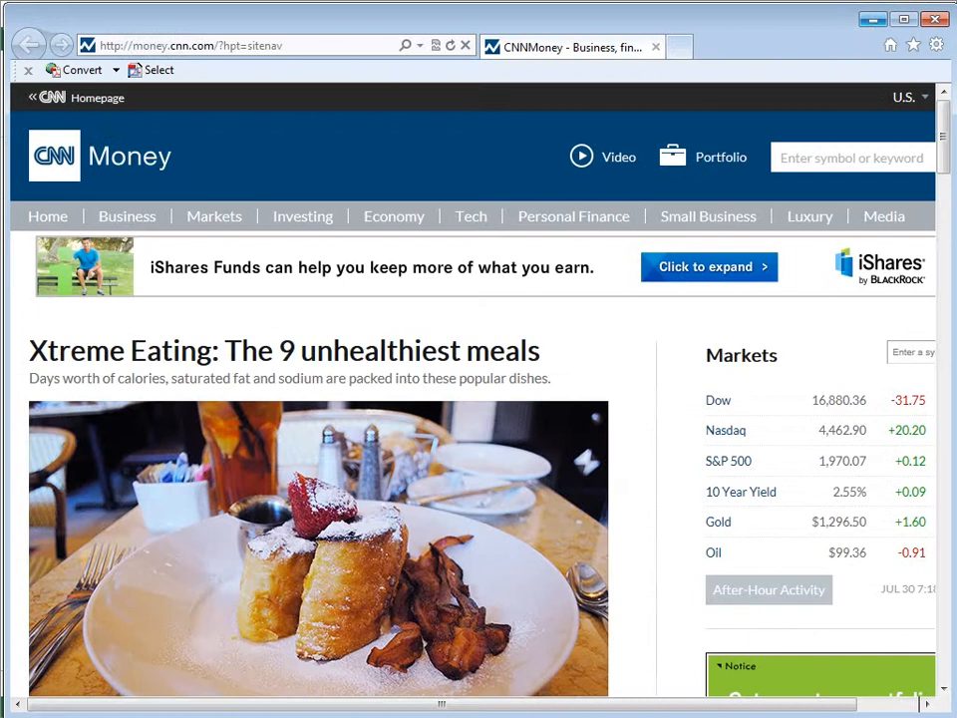
Step: Select the CNN Money Markets table from its heading down through the Oil row
{"action": "scroll", "scroll_direction": "right", "scroll_amount": 3}
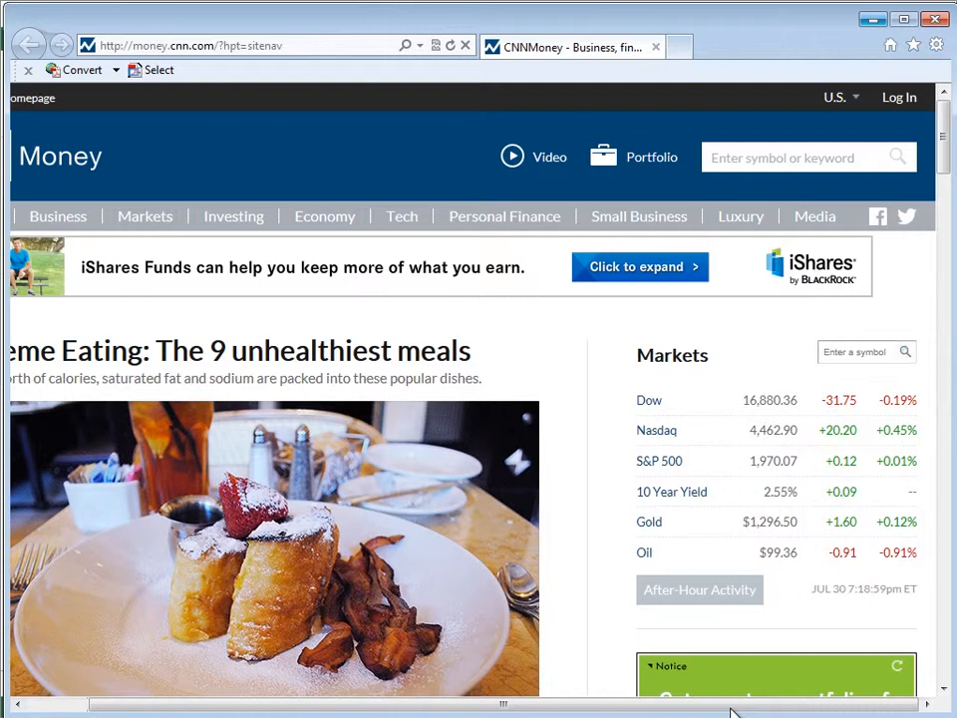
{"action": "mouse_move", "coordinate": [638, 355]}
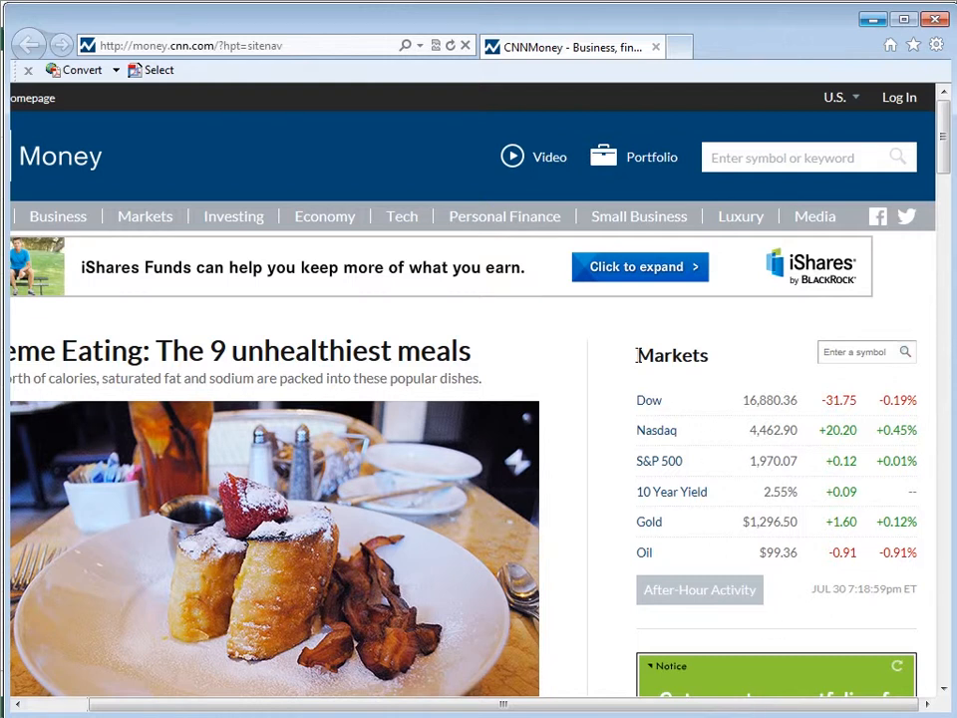
{"action": "left_click_drag", "start_coordinate": [637, 347], "coordinate": [915, 439]}
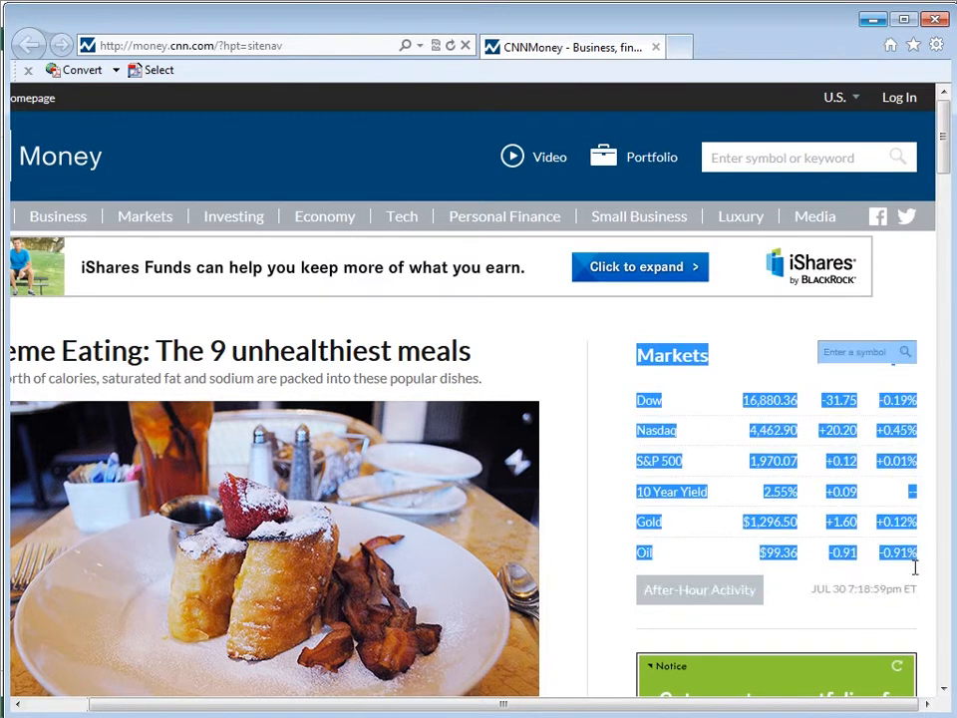
{"action": "mouse_move", "coordinate": [927, 563]}
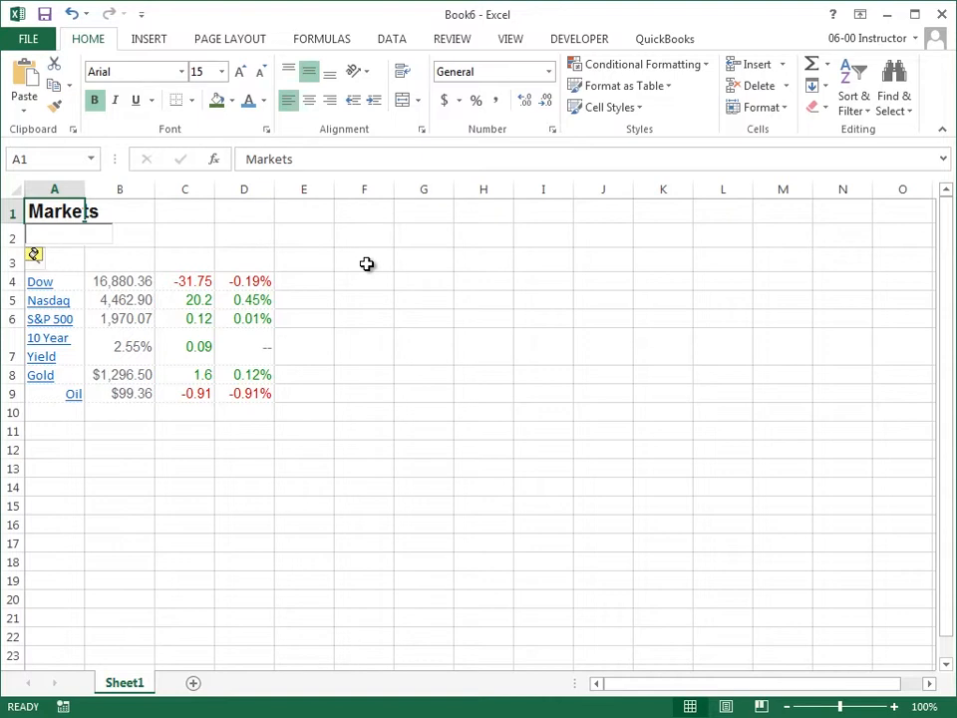
{"action": "mouse_move", "coordinate": [373, 264]}
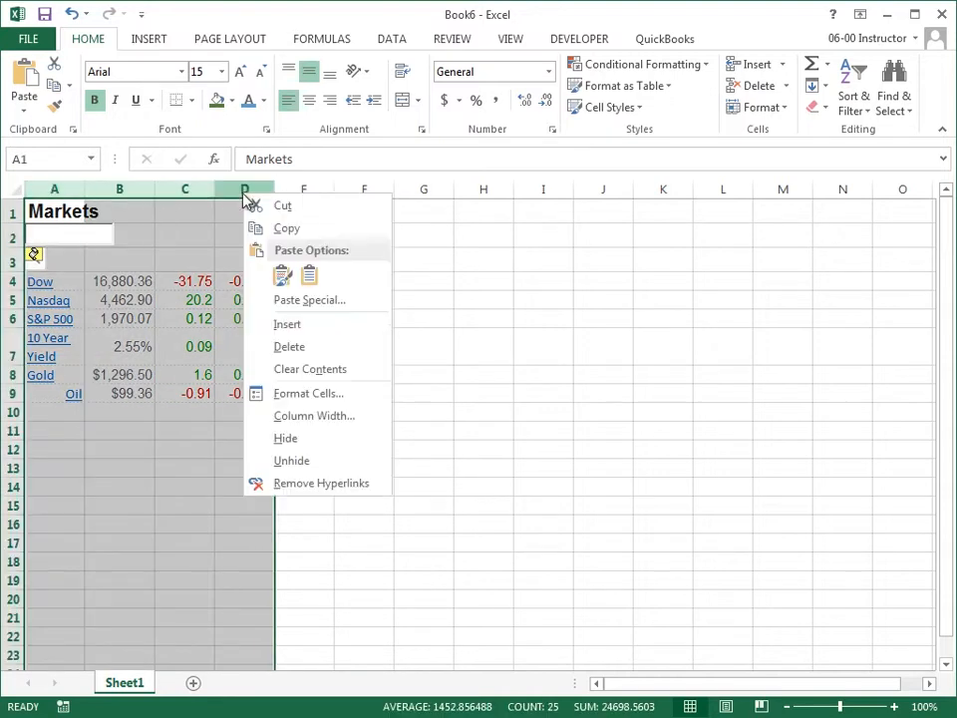
Step: Delete the pasted columns A–D from Sheet1 and add a new worksheet
{"action": "left_click", "coordinate": [289, 346]}
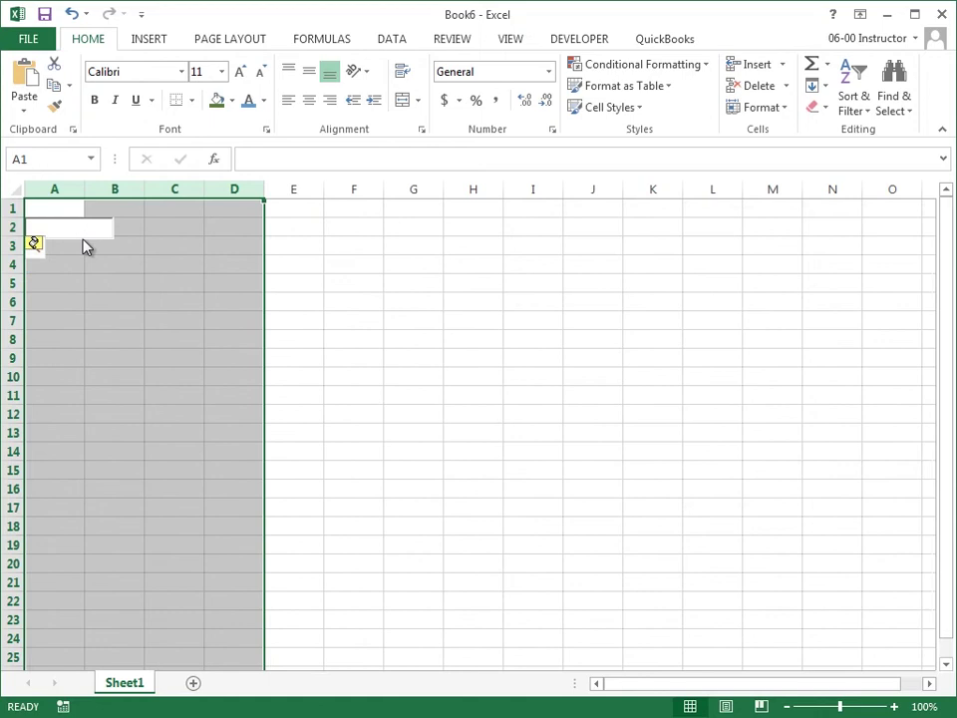
{"action": "mouse_move", "coordinate": [193, 685]}
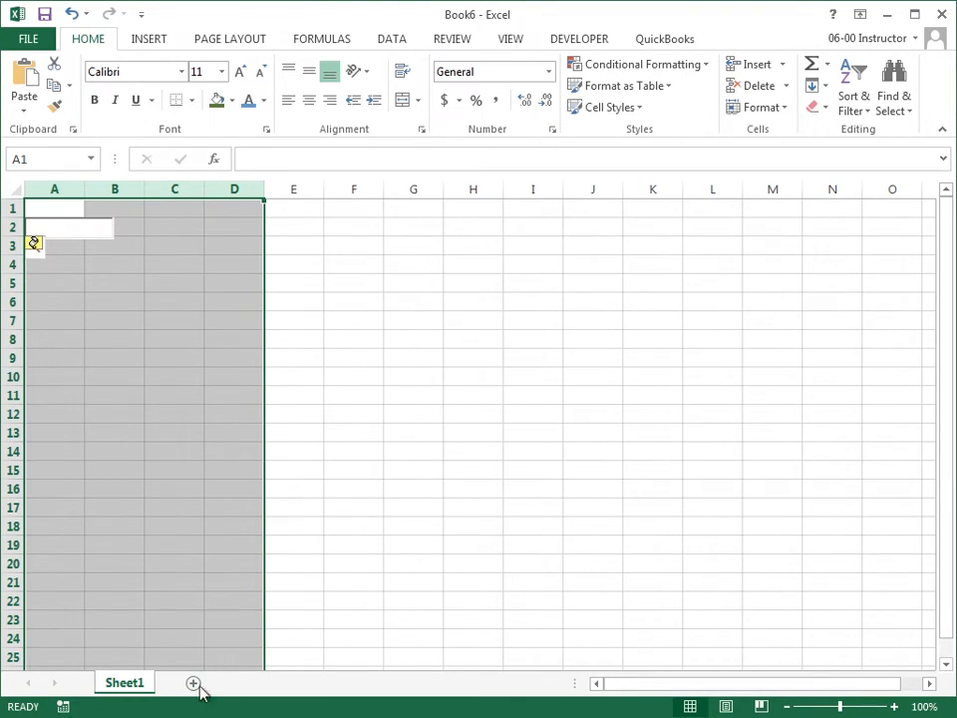
{"action": "left_click", "coordinate": [192, 682]}
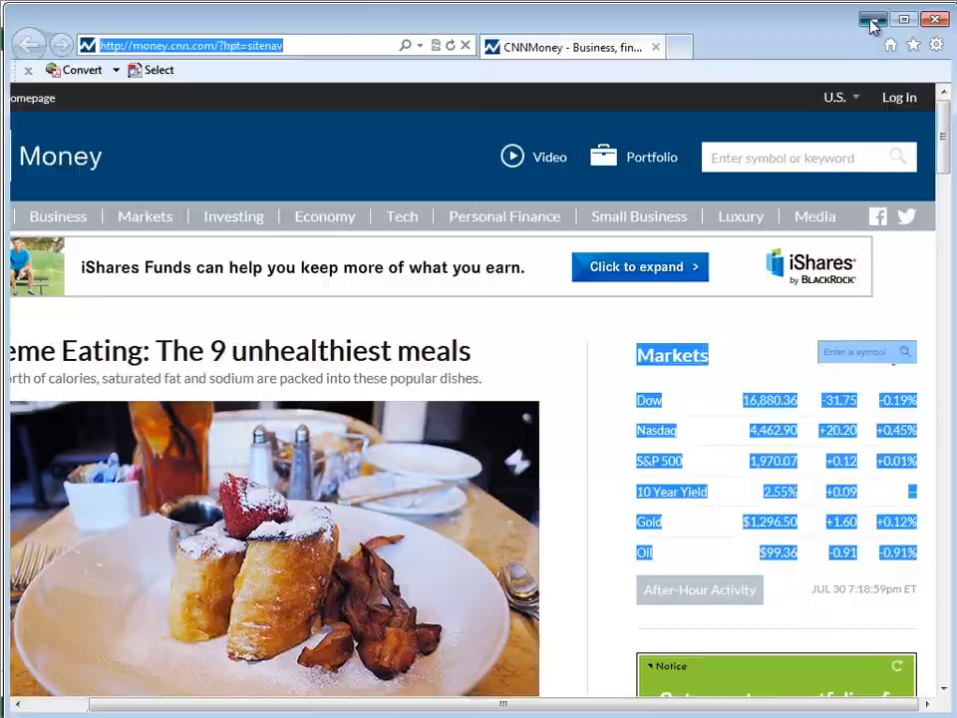
Step: Minimize Internet Explorer to return to Excel's empty Sheet2
{"action": "left_click", "coordinate": [872, 18]}
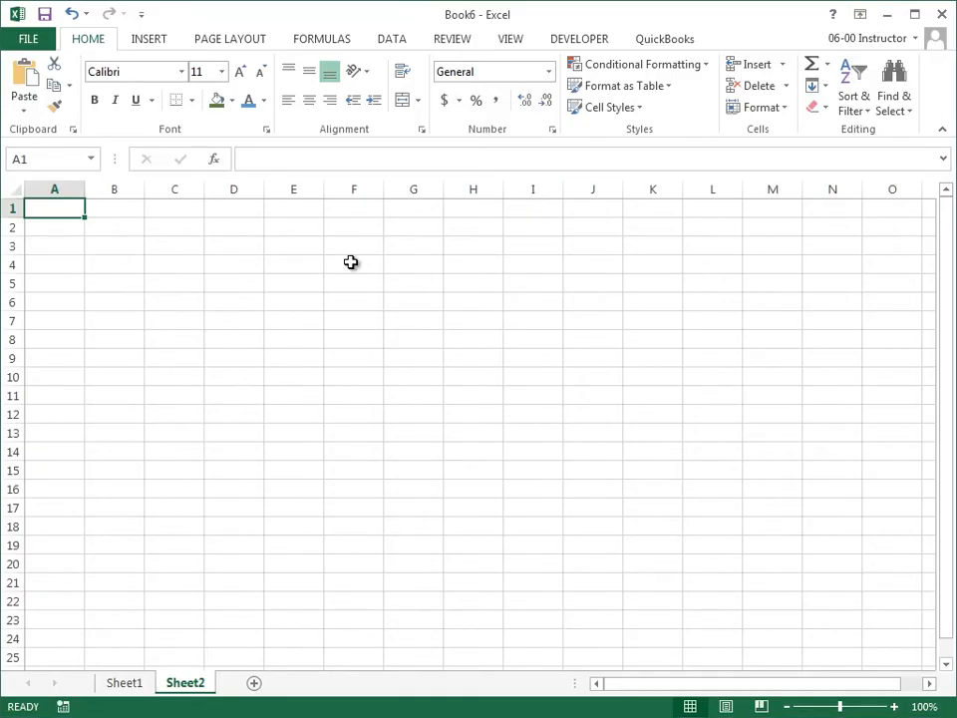
{"action": "mouse_move", "coordinate": [390, 264]}
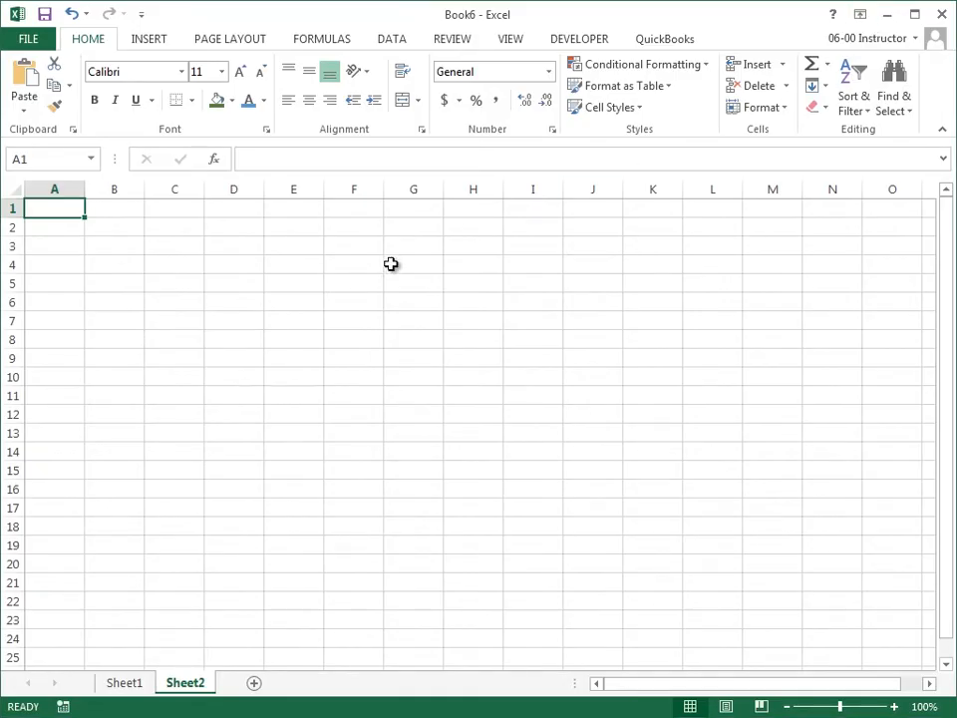
Step: Switch to the Data ribbon tab on Sheet2
{"action": "left_click", "coordinate": [391, 38]}
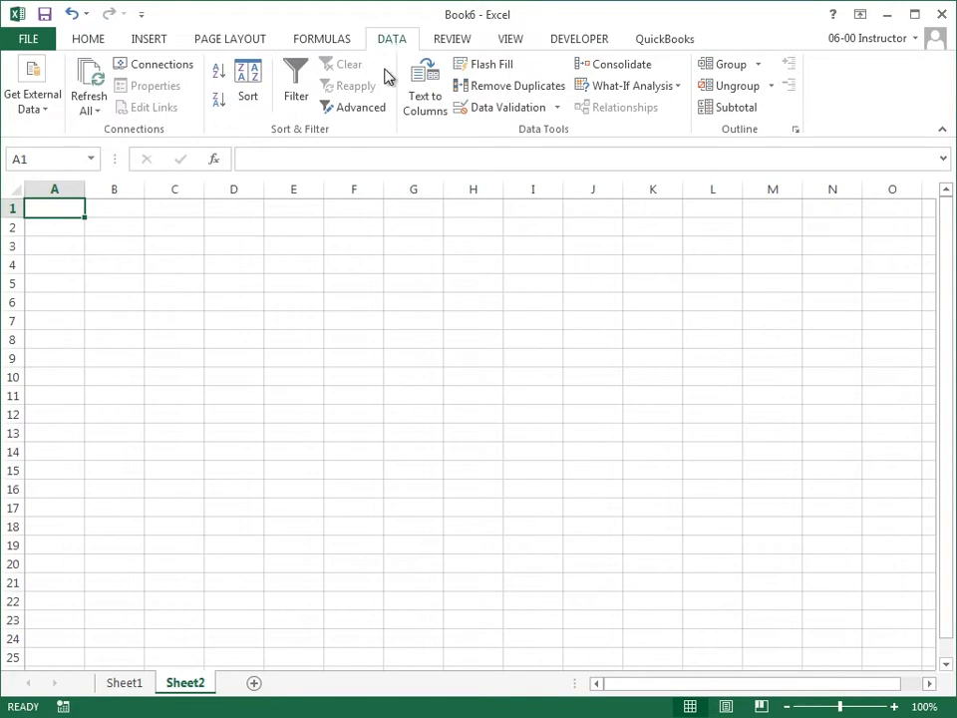
{"action": "mouse_move", "coordinate": [32, 95]}
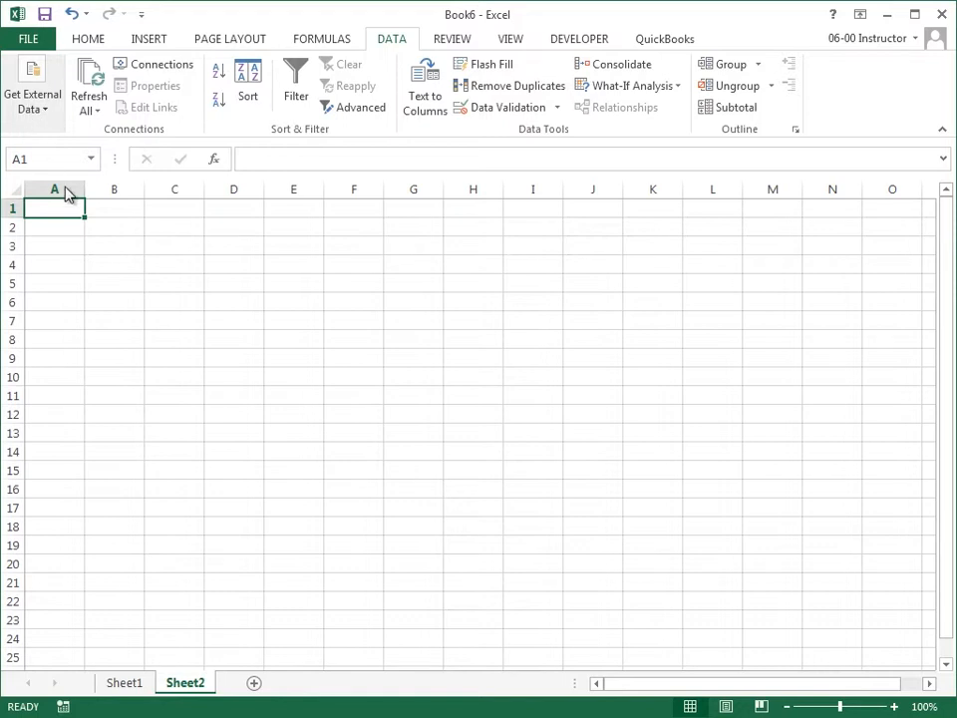
{"action": "left_click", "coordinate": [32, 94]}
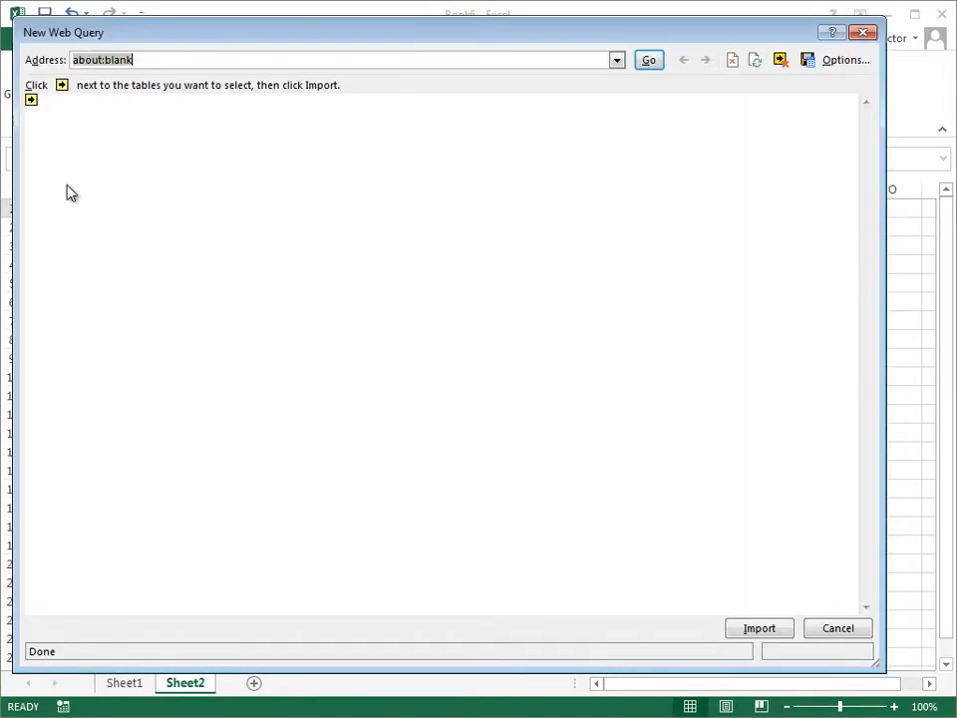
{"action": "mouse_move", "coordinate": [265, 356]}
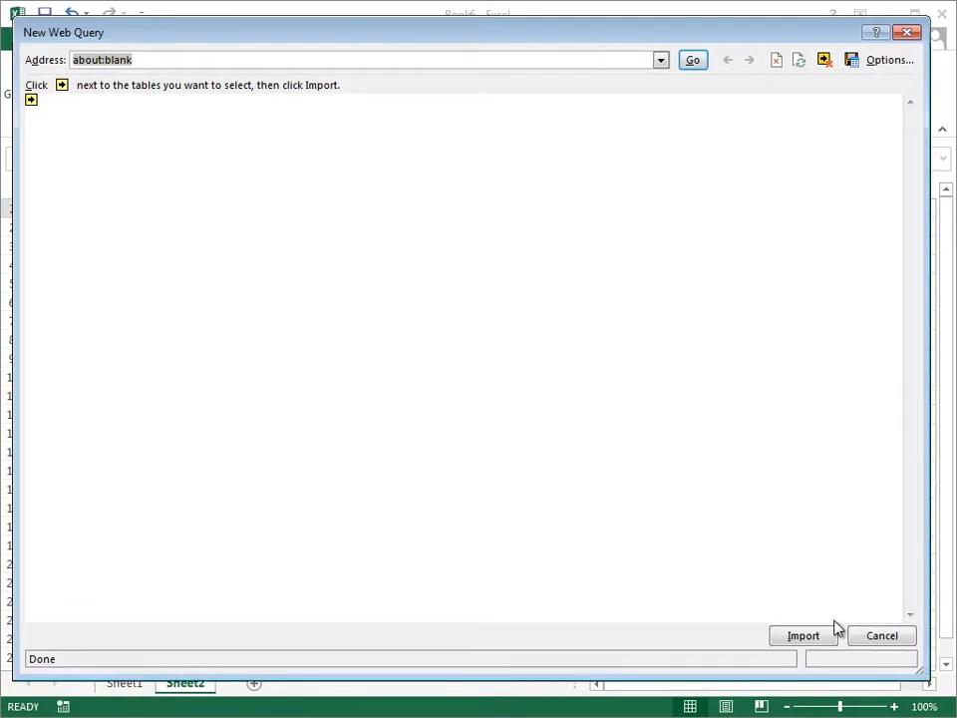
{"action": "mouse_move", "coordinate": [431, 363]}
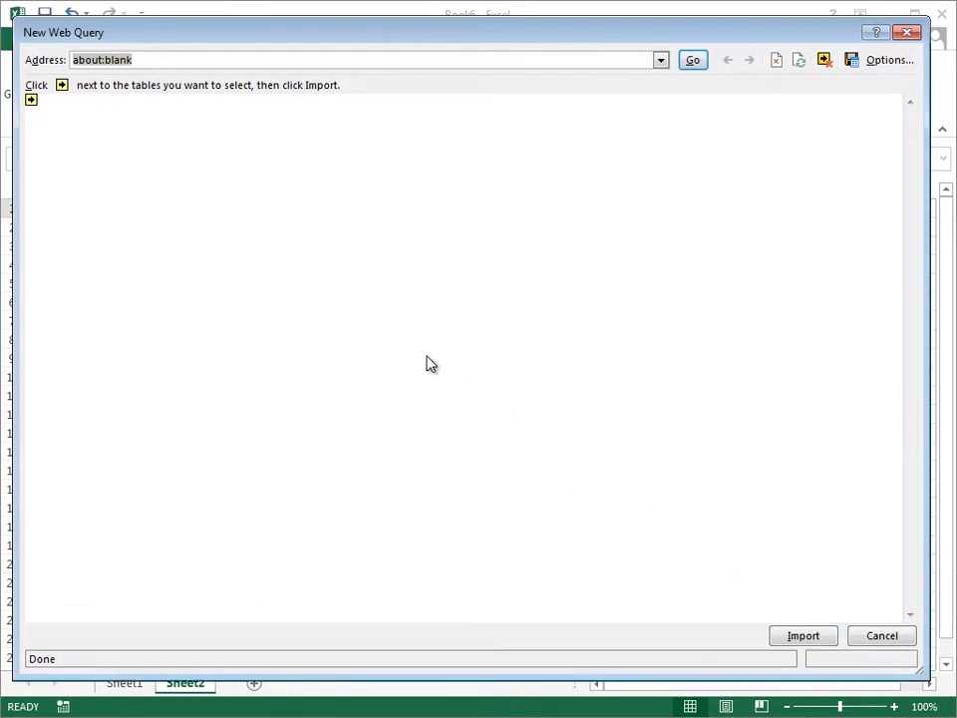
{"action": "type", "text": "http://money.cnn.com/?hpt=sitenav"}
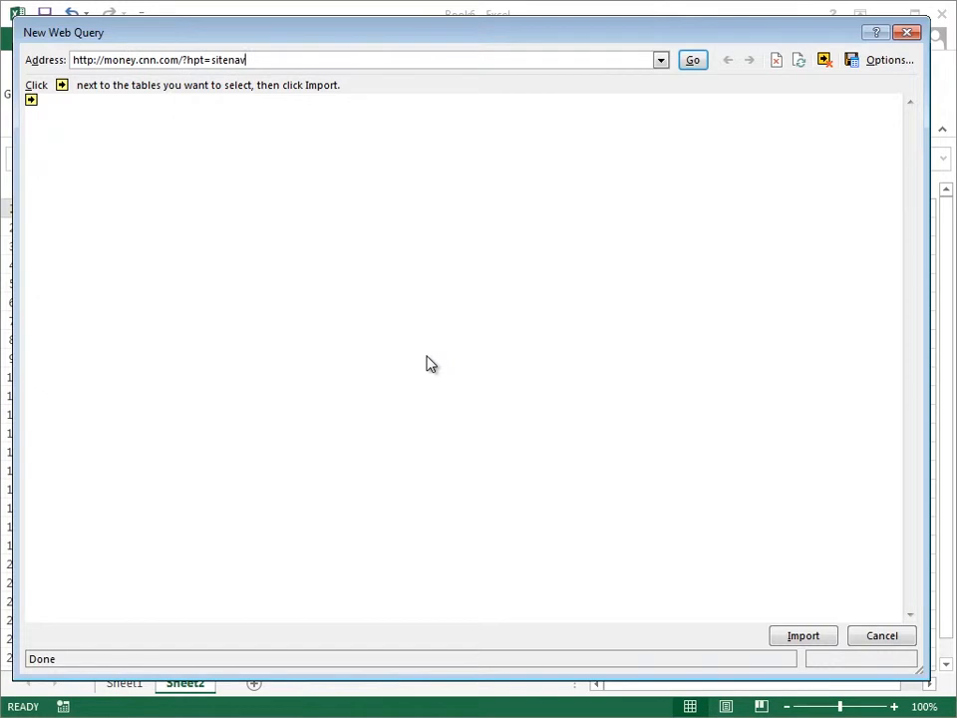
{"action": "mouse_move", "coordinate": [315, 209]}
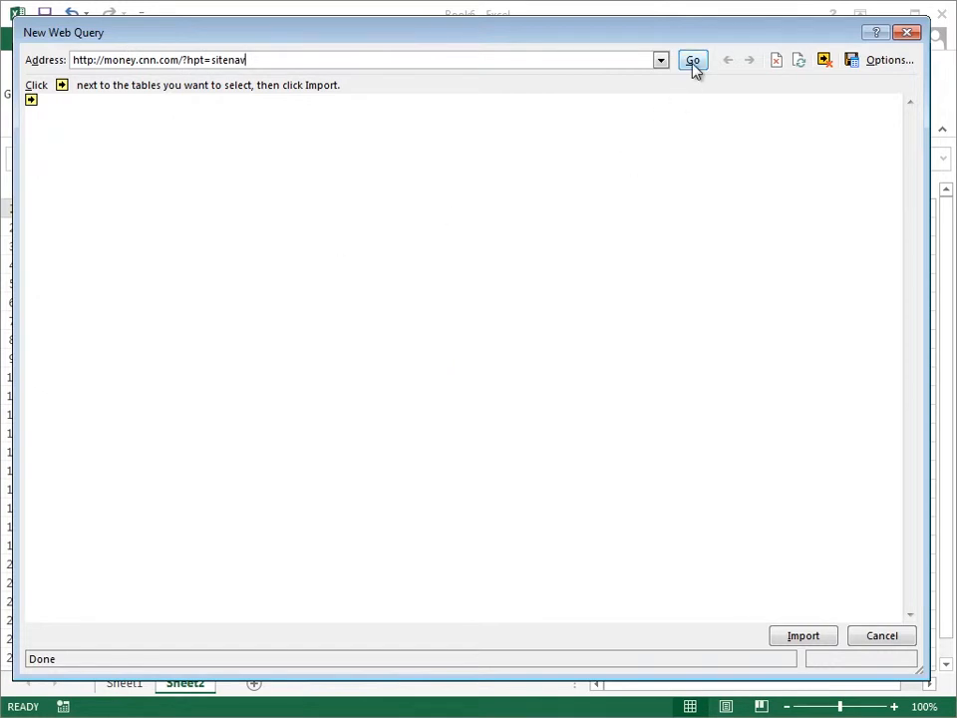
{"action": "left_click", "coordinate": [693, 59]}
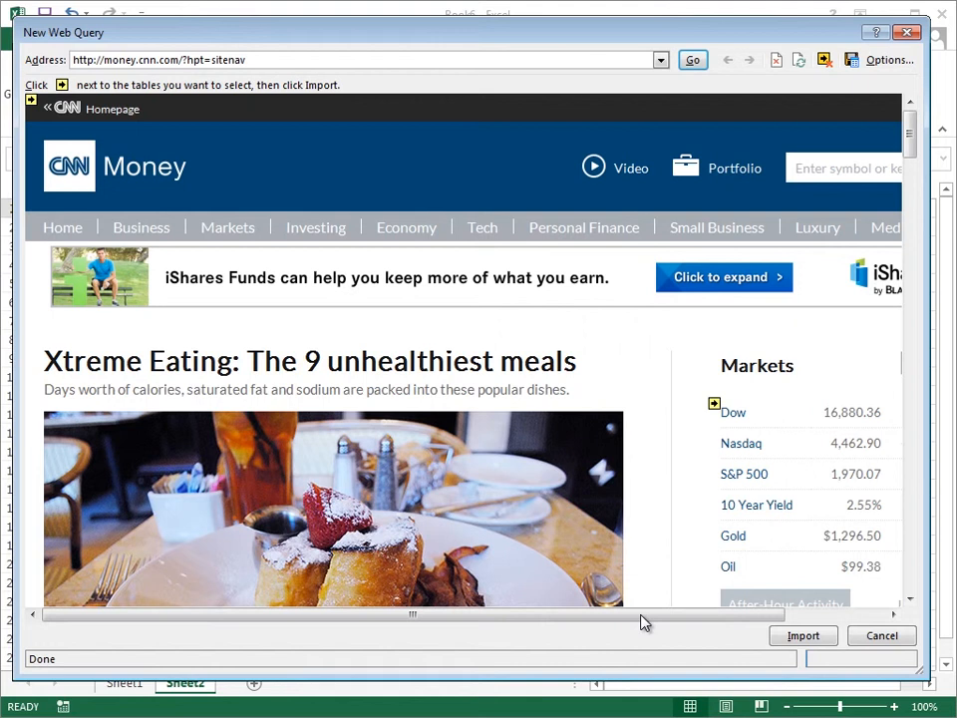
{"action": "scroll", "scroll_direction": "right", "scroll_amount": 3}
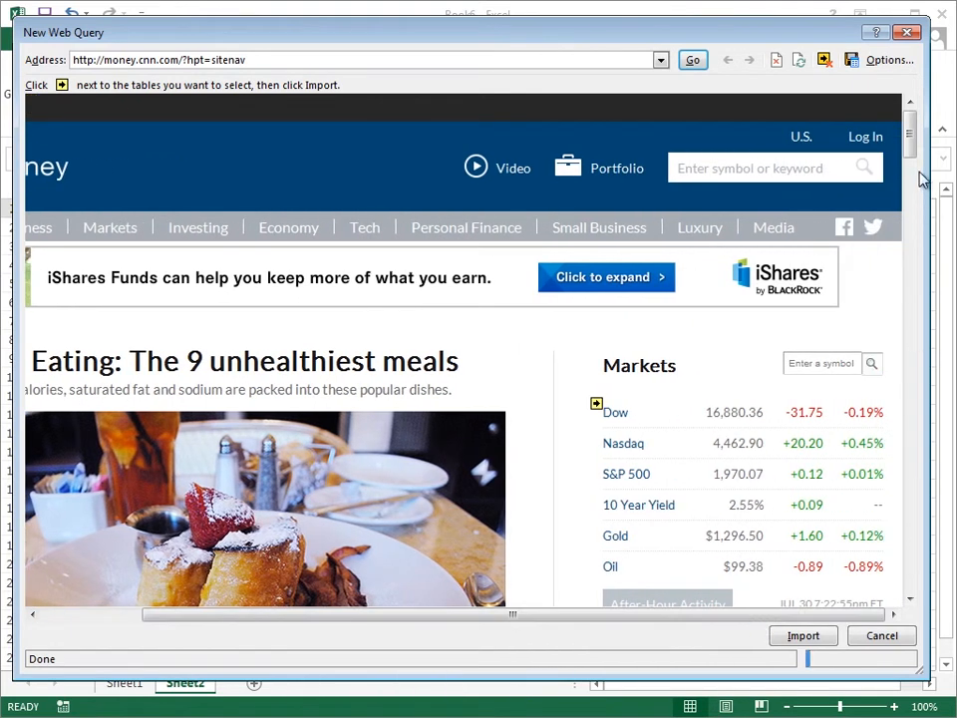
{"action": "scroll", "scroll_direction": "down", "scroll_amount": 3}
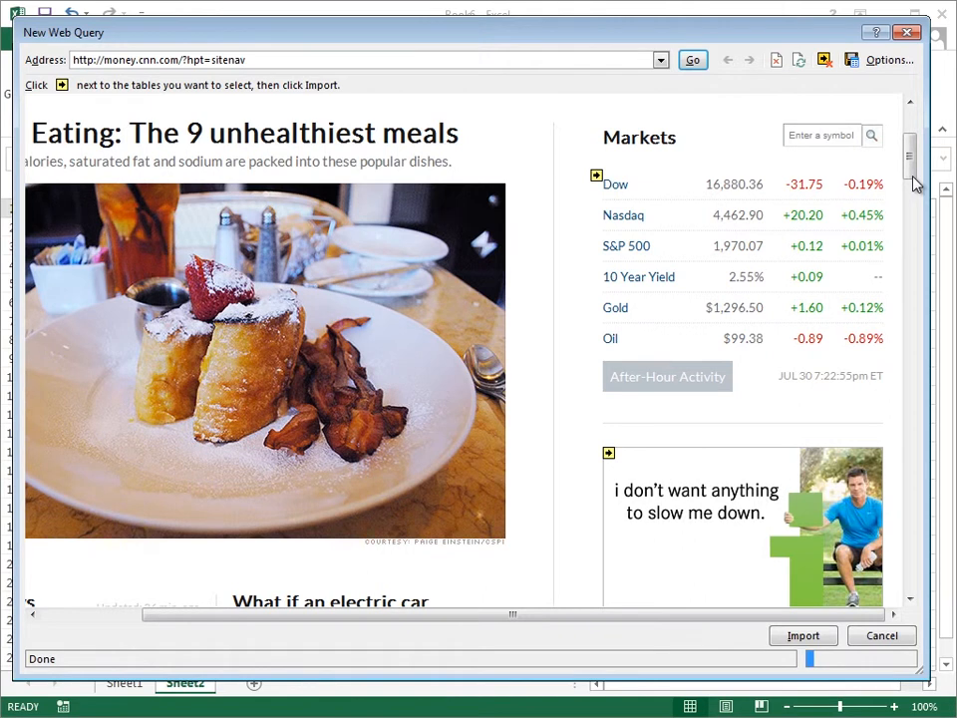
{"action": "left_click", "coordinate": [596, 176]}
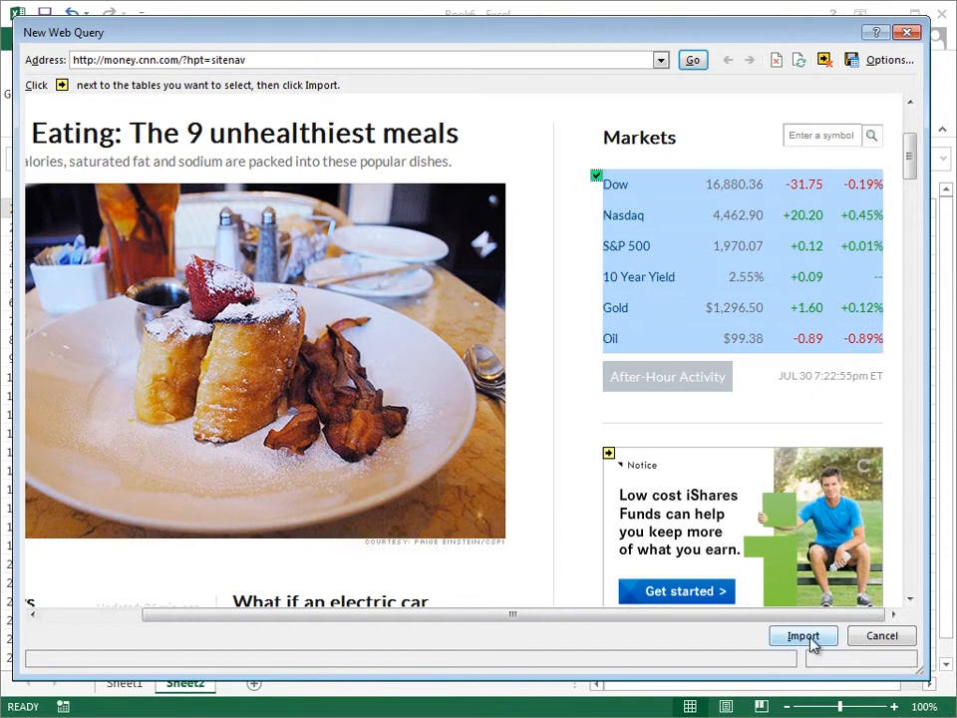
Step: Import the Markets table with the query set to refresh every 15 minutes
{"action": "left_click", "coordinate": [803, 636]}
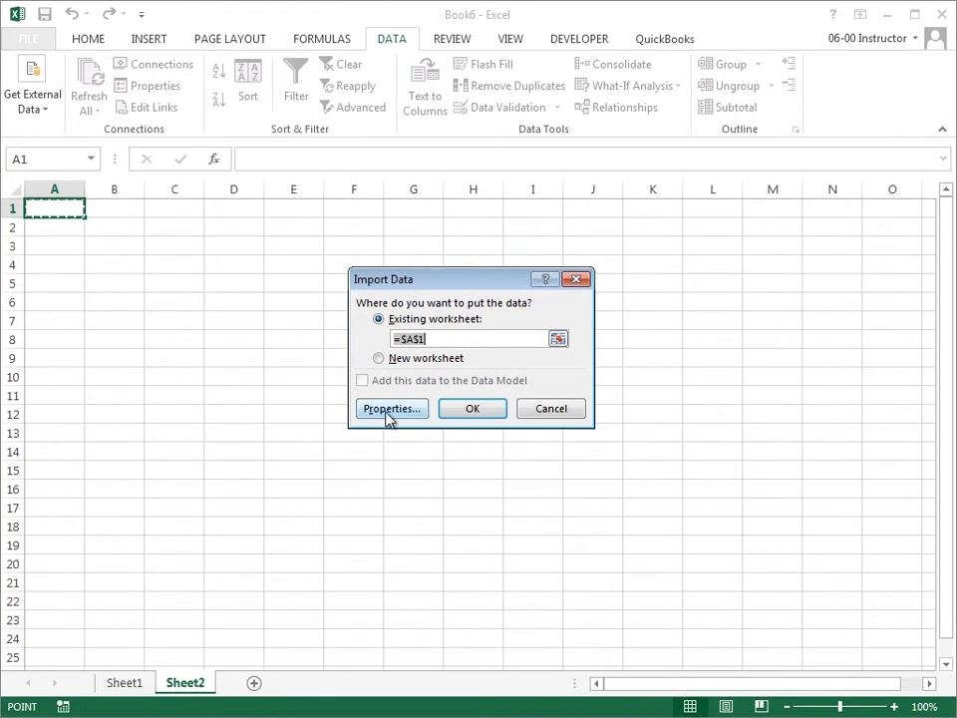
{"action": "left_click", "coordinate": [391, 409]}
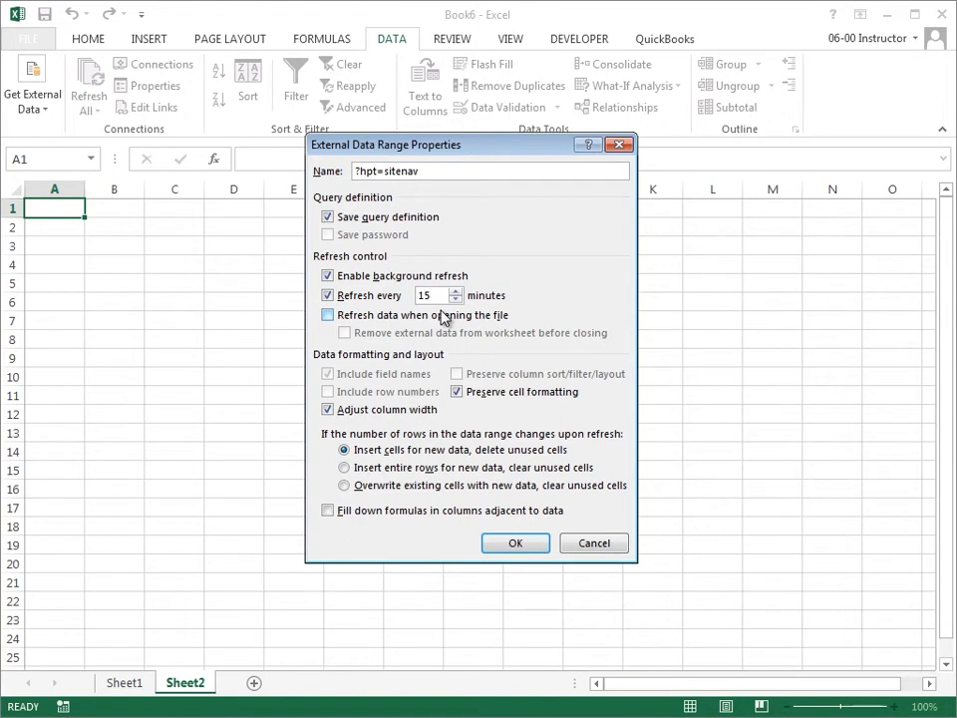
{"action": "mouse_move", "coordinate": [459, 332]}
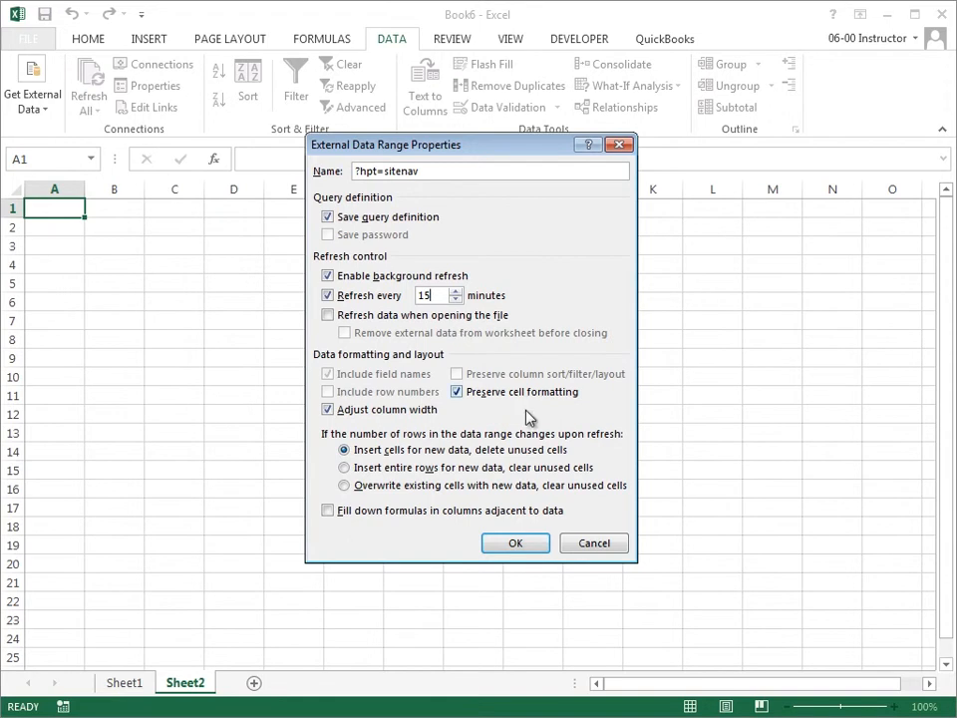
{"action": "left_click", "coordinate": [515, 542]}
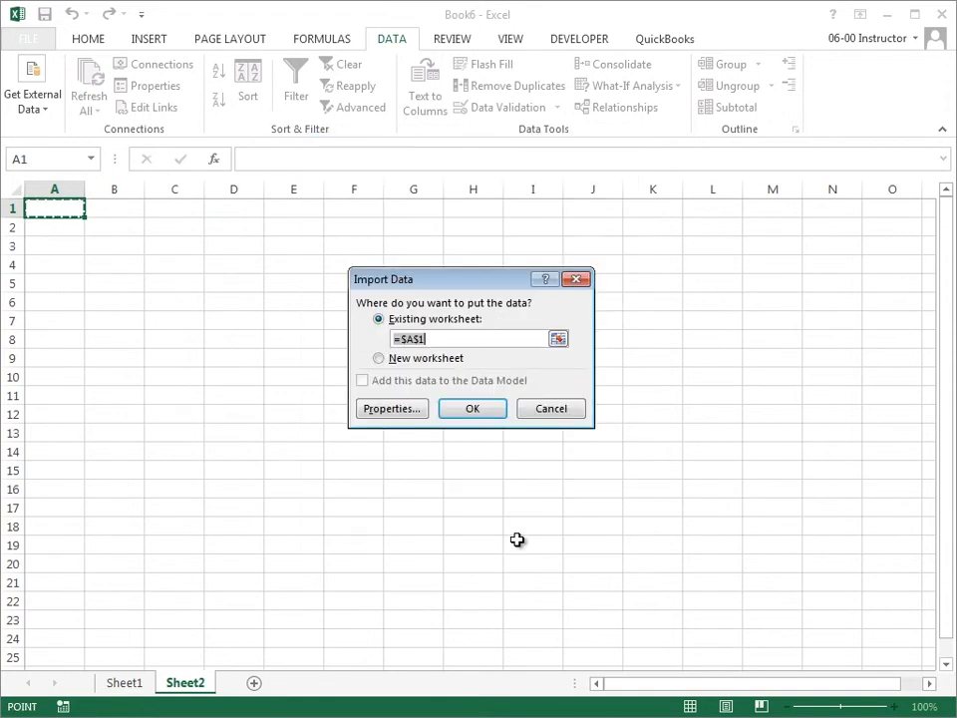
Step: Place the Markets data at Sheet2!A1, then reopen the query Properties to verify refresh
{"action": "left_click", "coordinate": [471, 407]}
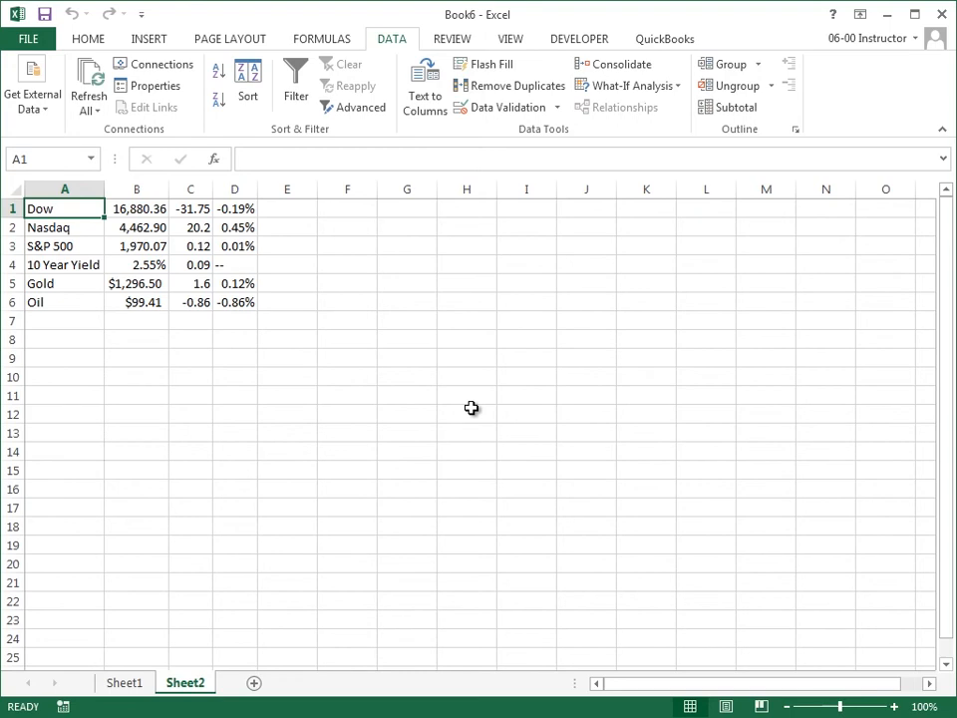
{"action": "left_click", "coordinate": [136, 246]}
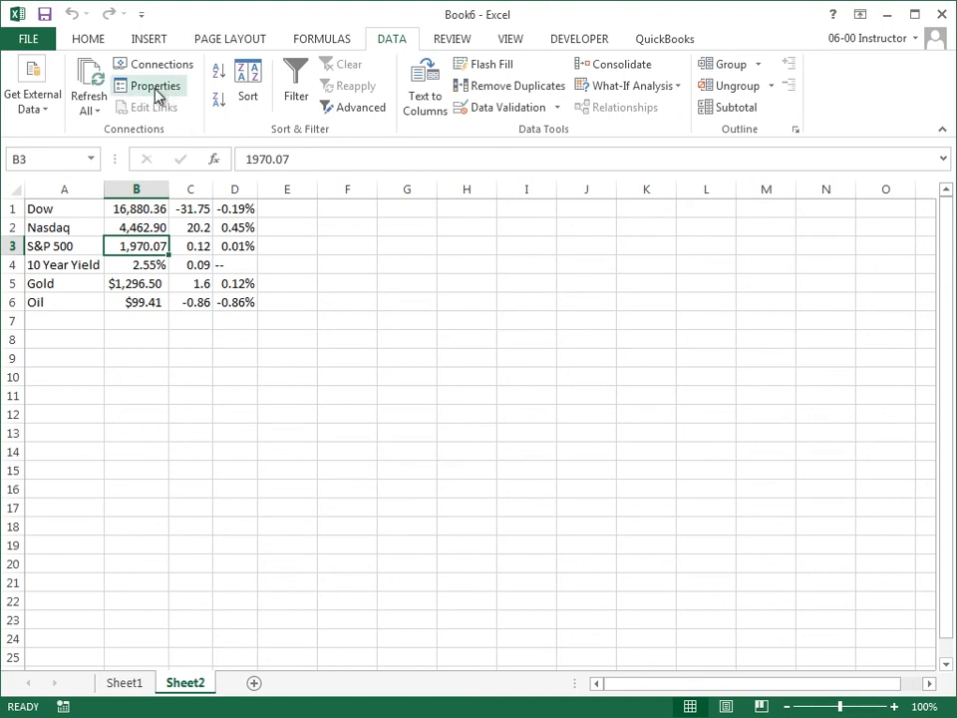
{"action": "left_click", "coordinate": [154, 86]}
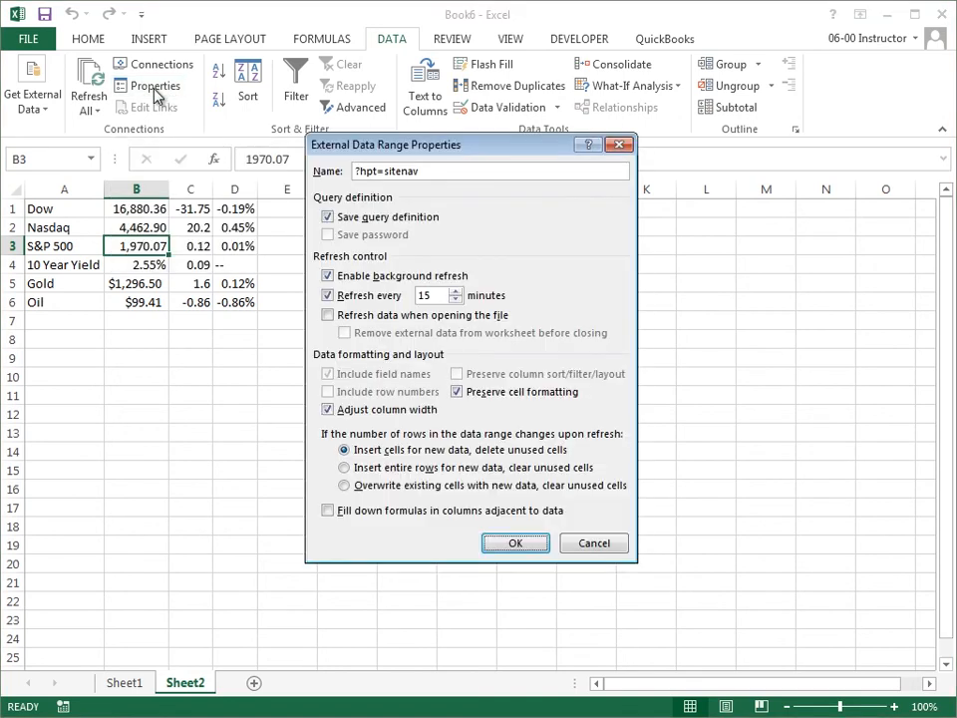